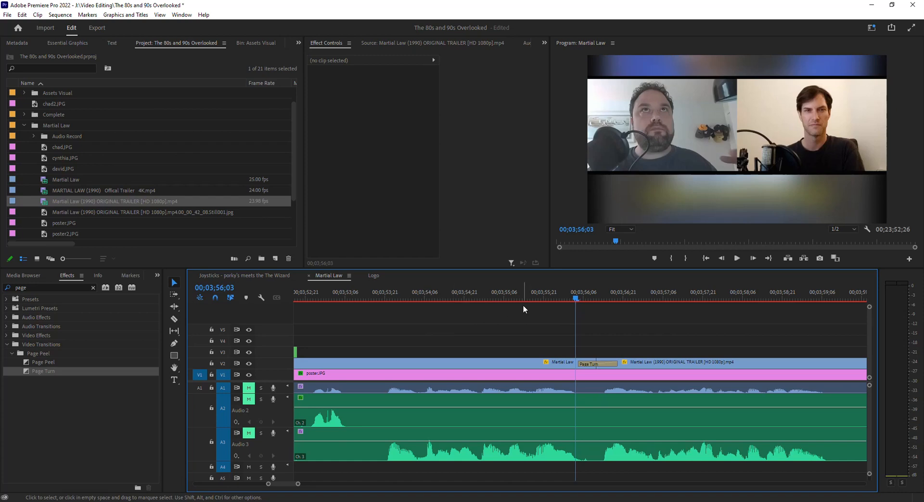
Show the Page Turn transition in Effect Controls and scrub through it between the Martial Law clips.
left_click(596, 364)
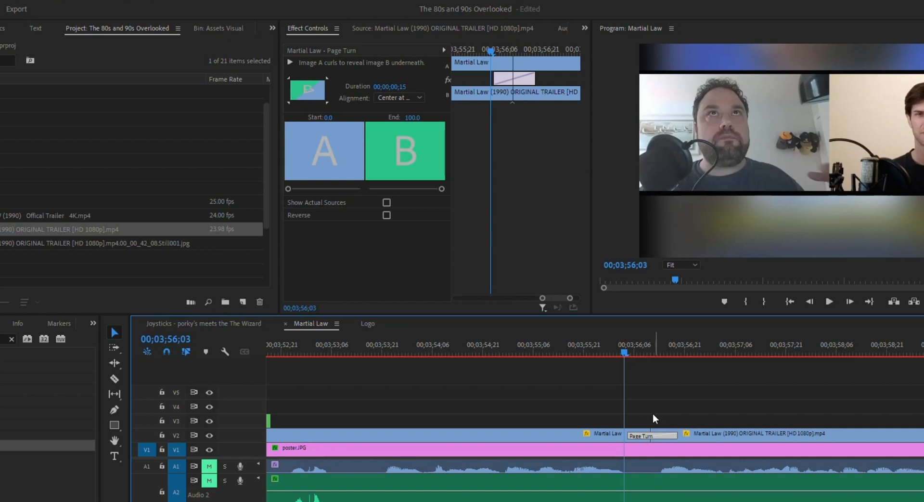
left_click(658, 352)
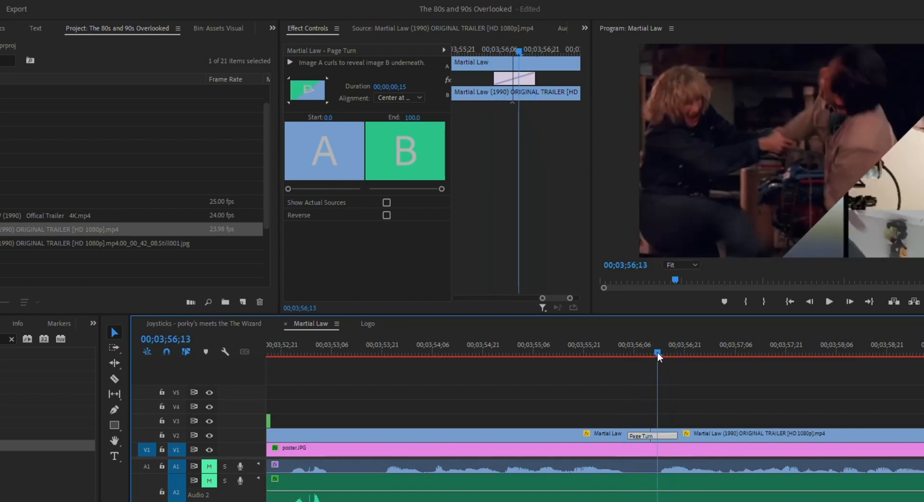
left_click_drag(658, 353, 648, 353)
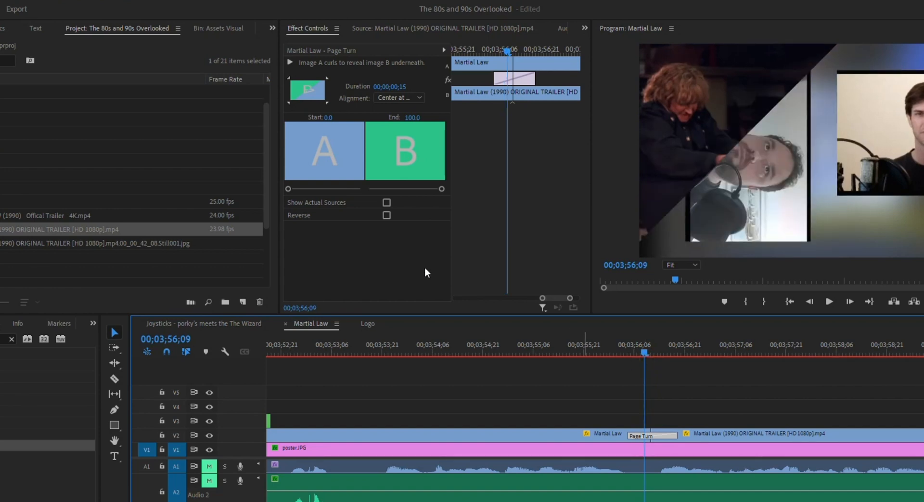
mouse_move(561, 411)
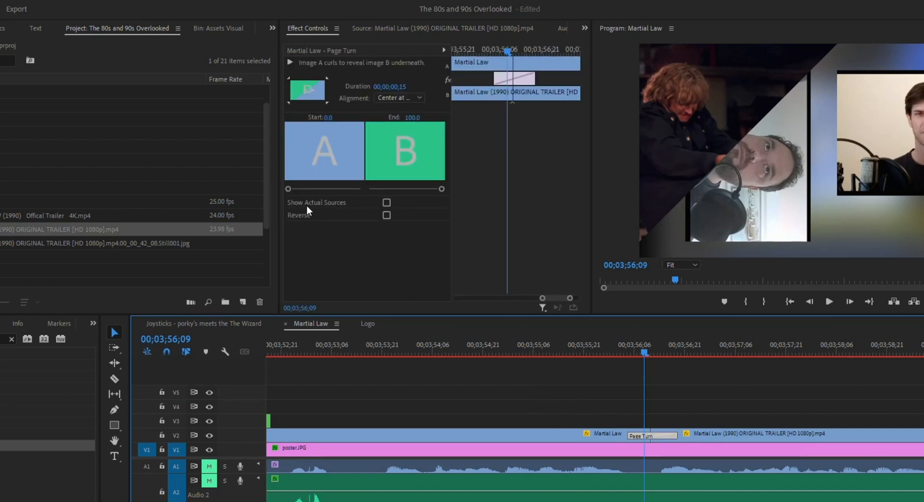
left_click(387, 215)
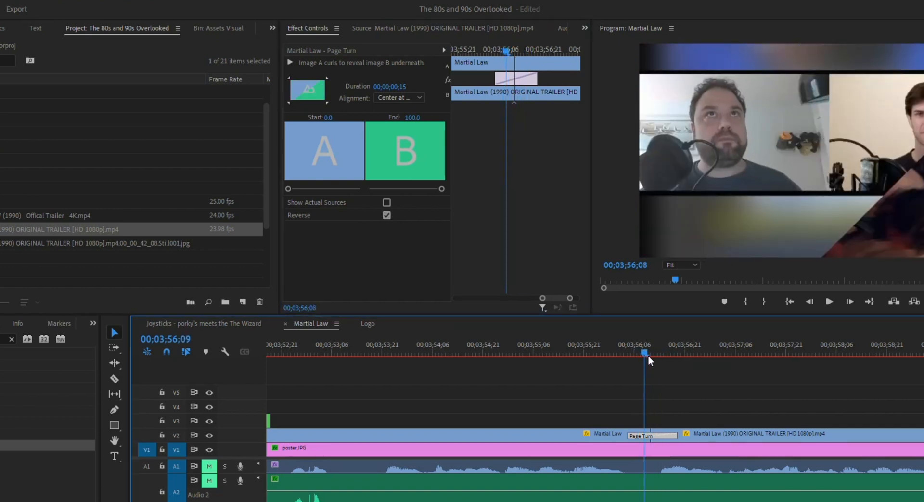
left_click(387, 215)
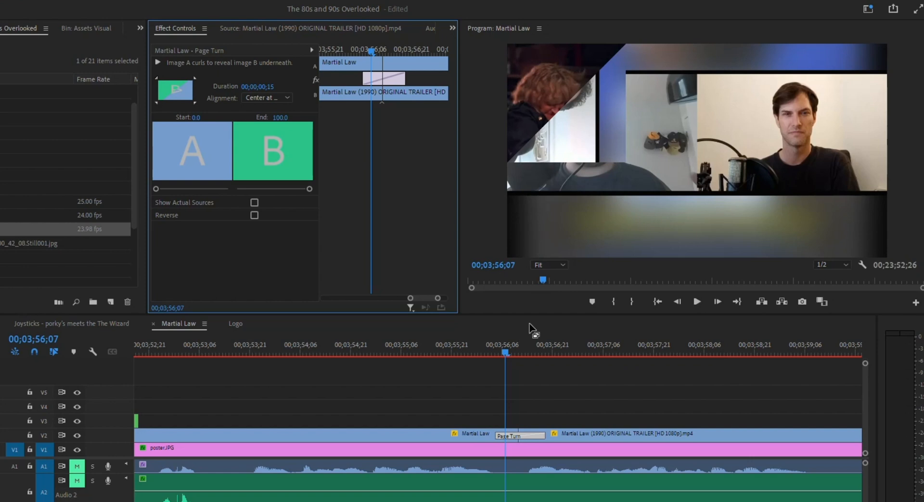
mouse_move(539, 104)
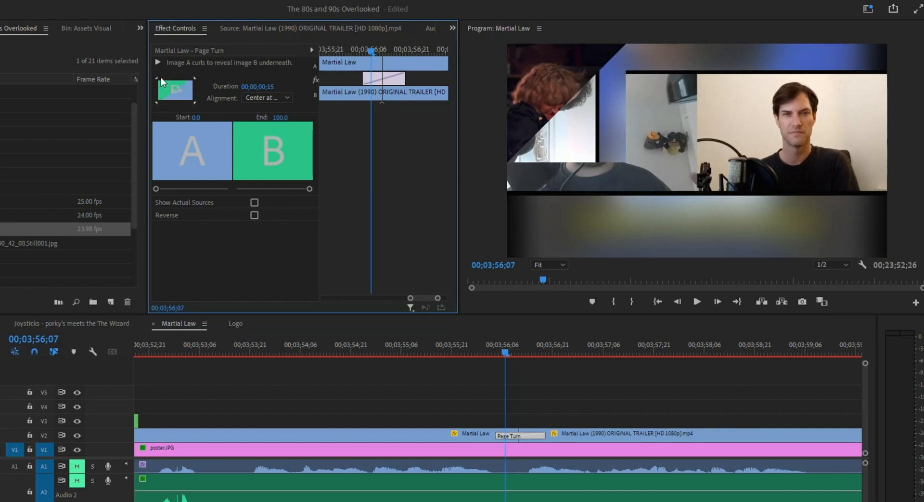
mouse_move(195, 81)
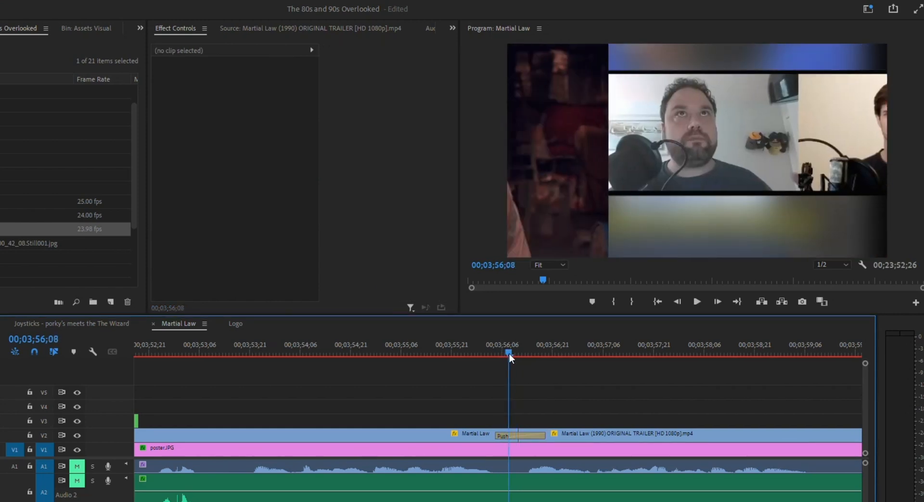
Enable Reverse on the Push transition so it pushes in the opposite direction.
left_click(521, 352)
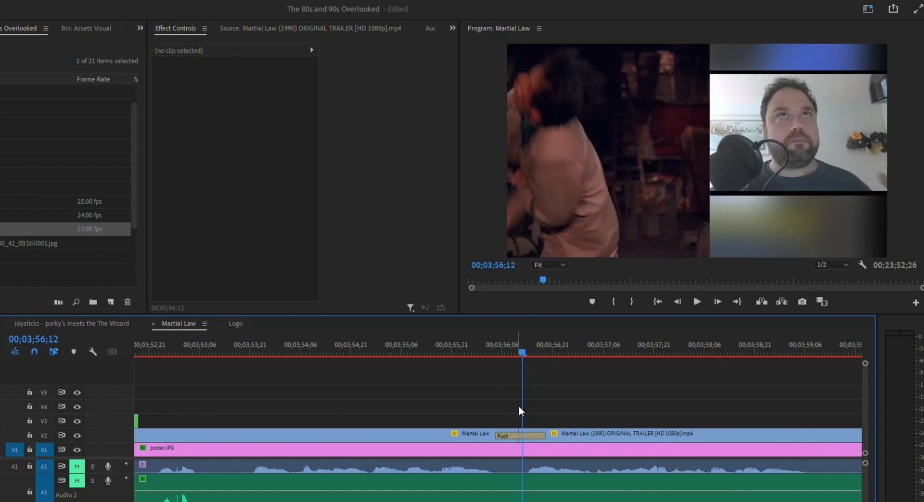
left_click(520, 435)
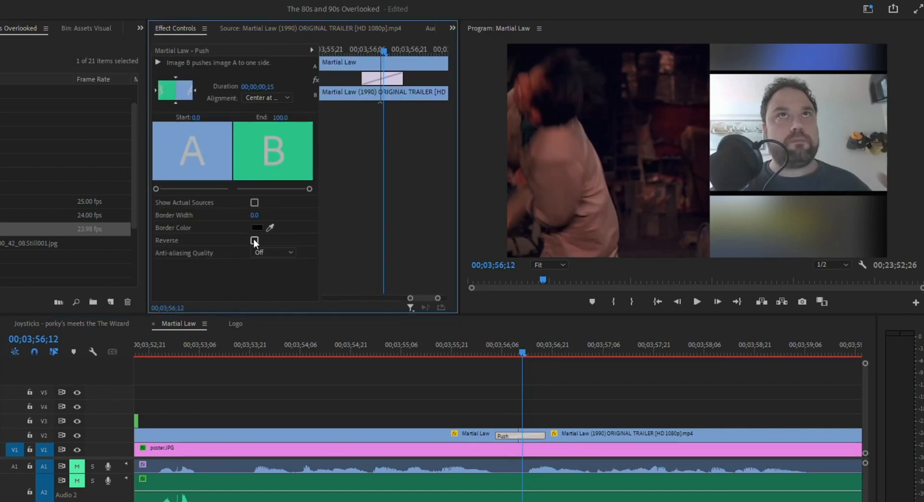
left_click(254, 239)
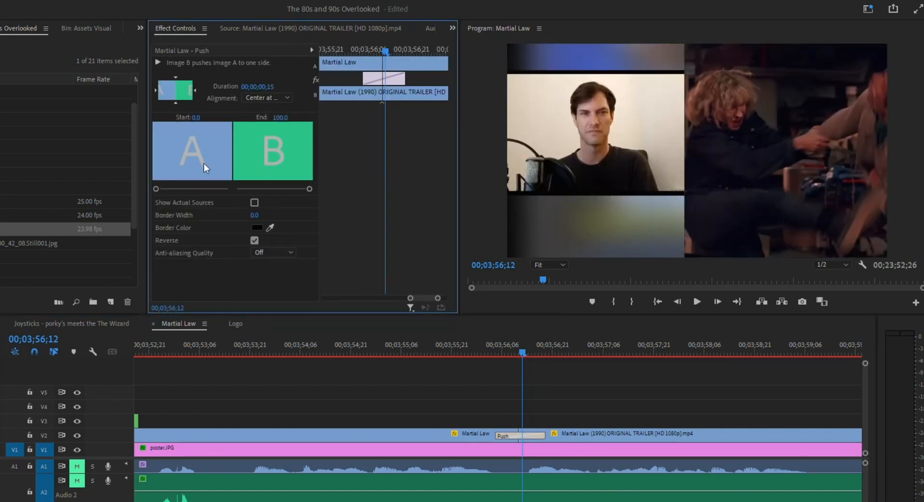